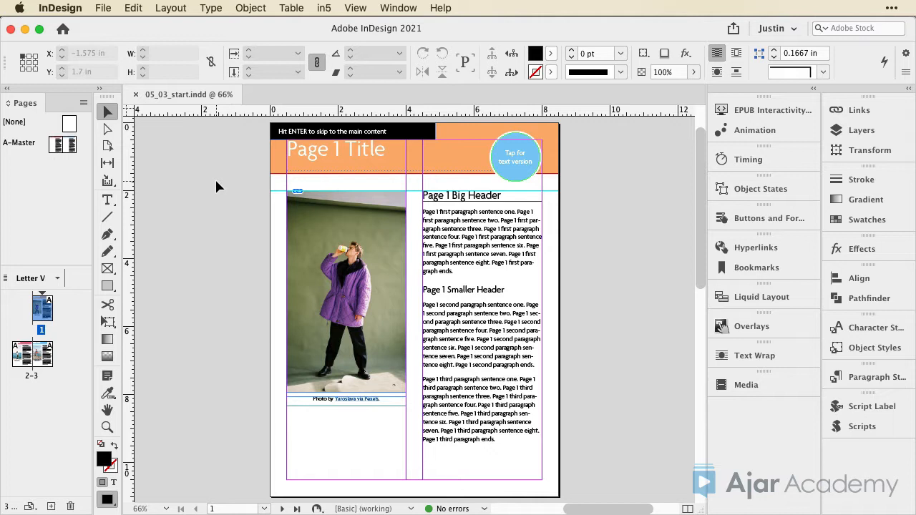
Select the 'Hit ENTER to skip to the main content' banner frame on page 1.
left_click(280, 143)
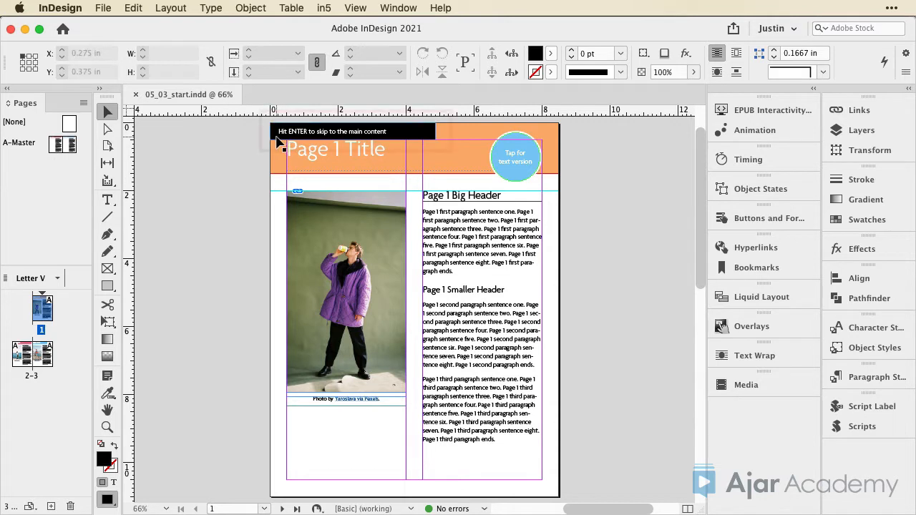
left_click(352, 132)
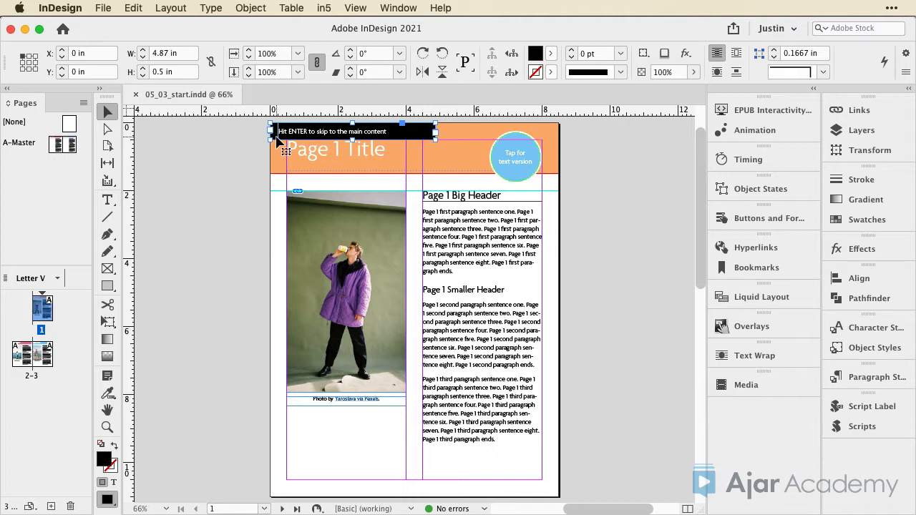
In in5 Accessibility, set the banner to 'Visible ONLY to screen reader' and Treat like a Skip Link.
left_click(323, 9)
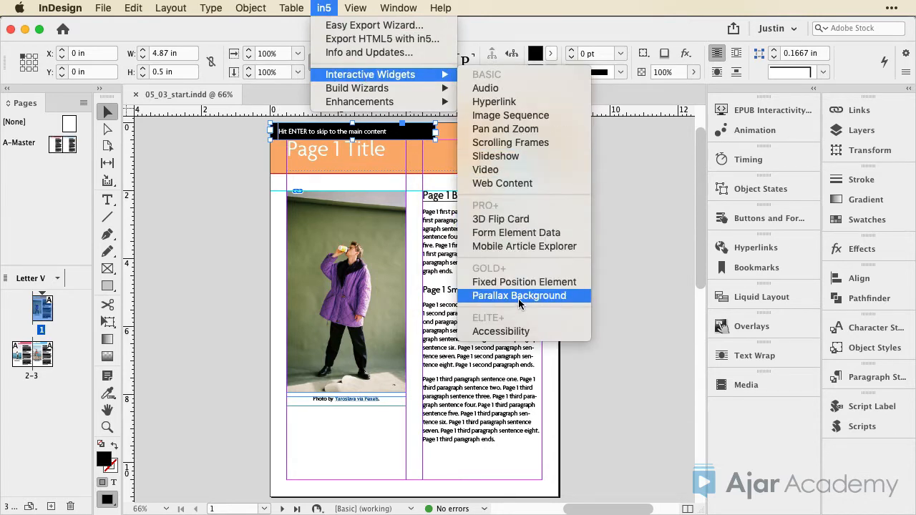
left_click(501, 332)
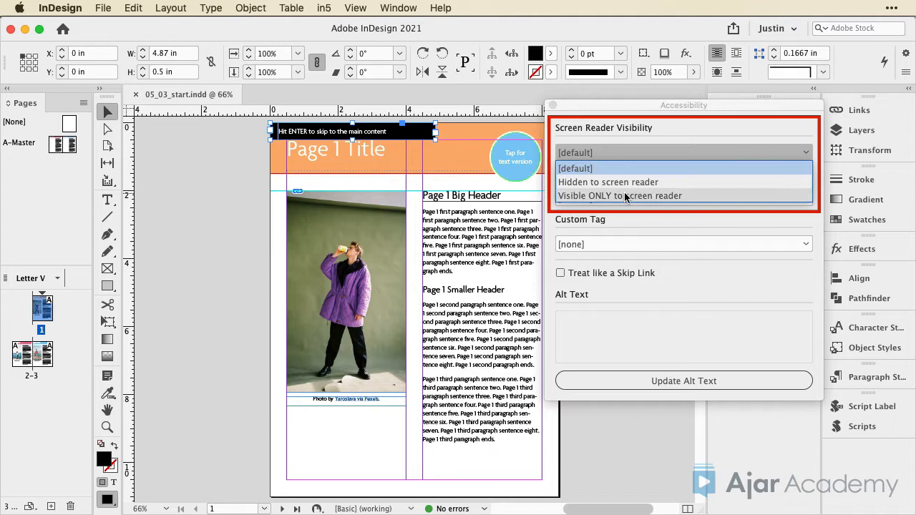
left_click(619, 195)
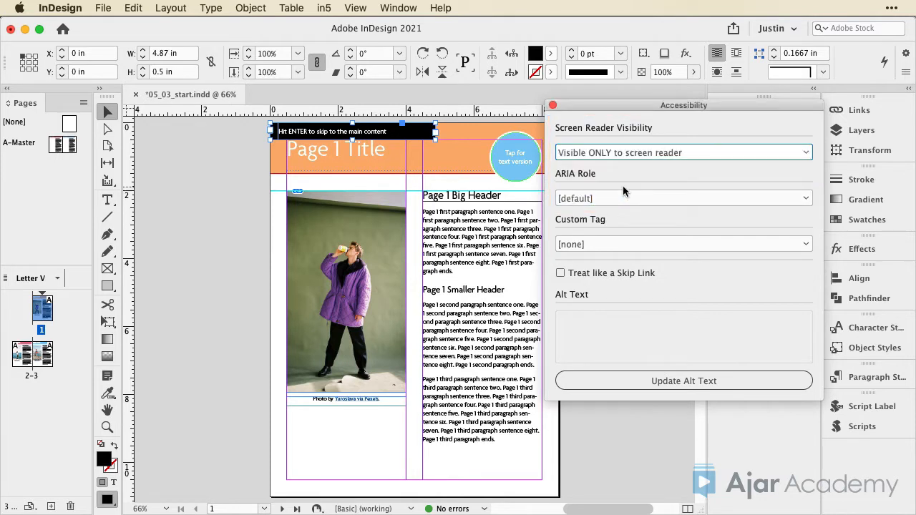
mouse_move(621, 181)
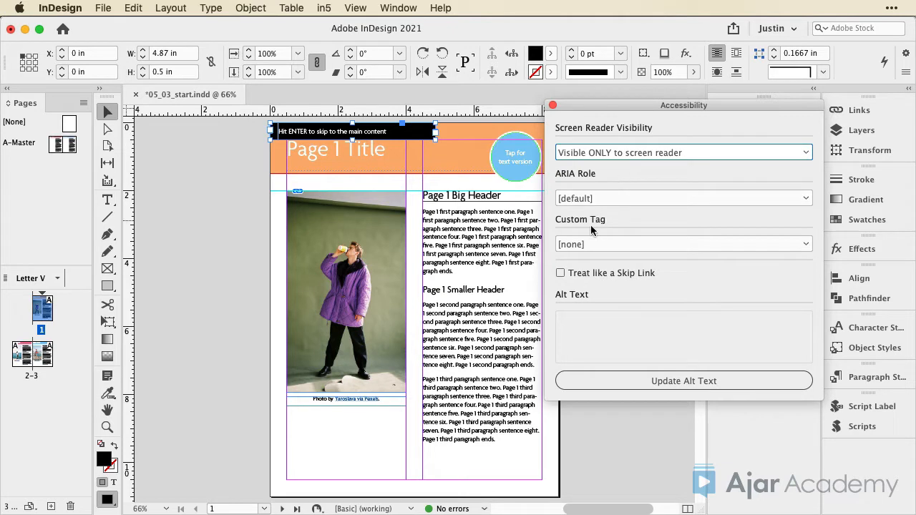
mouse_move(561, 272)
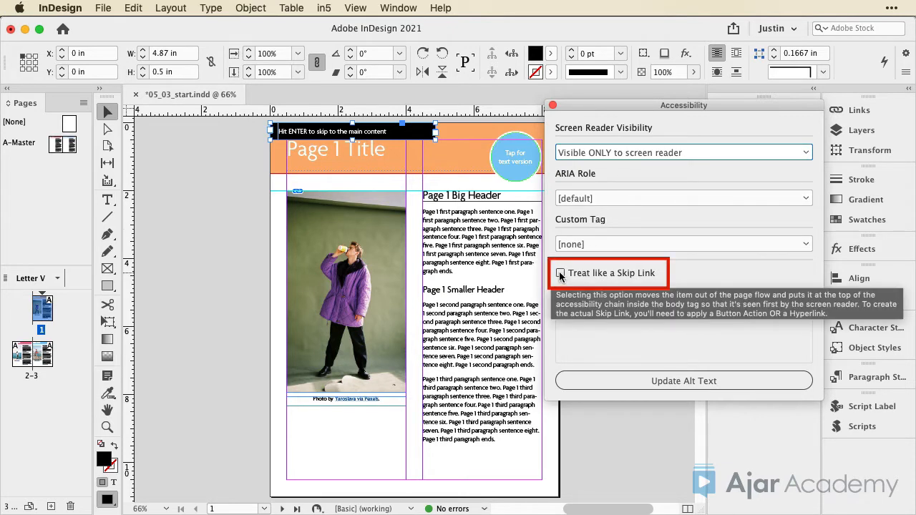
left_click(561, 272)
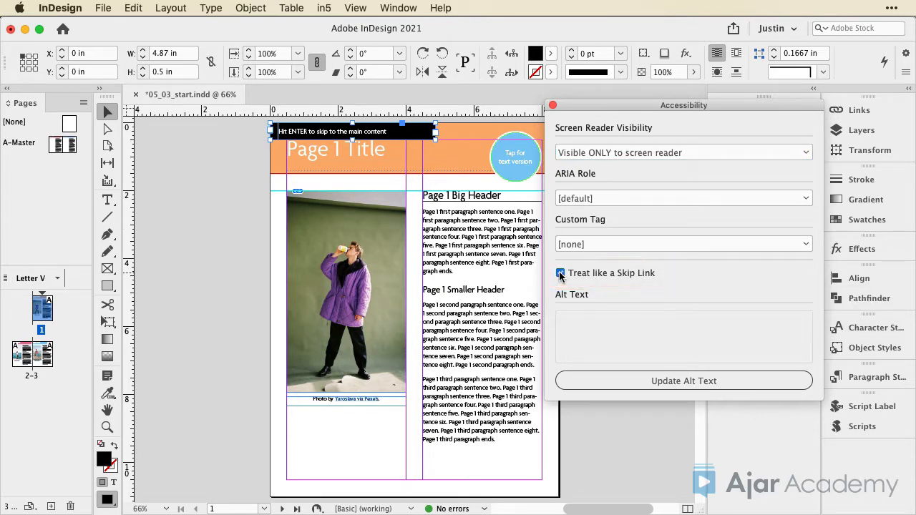
left_click(561, 272)
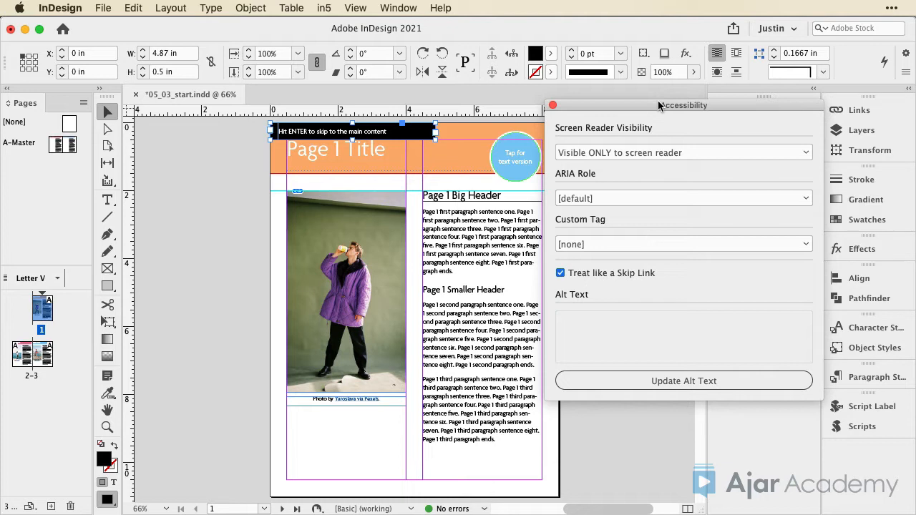
In Buttons and Forms, give the banner a Go To Page action to page 2 and name it 'skip'.
left_click_drag(681, 106, 270, 186)
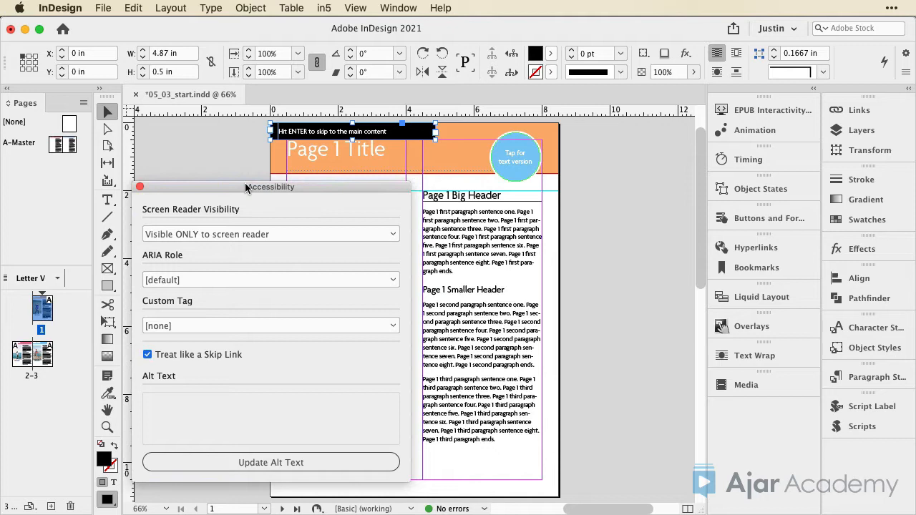
mouse_move(755, 248)
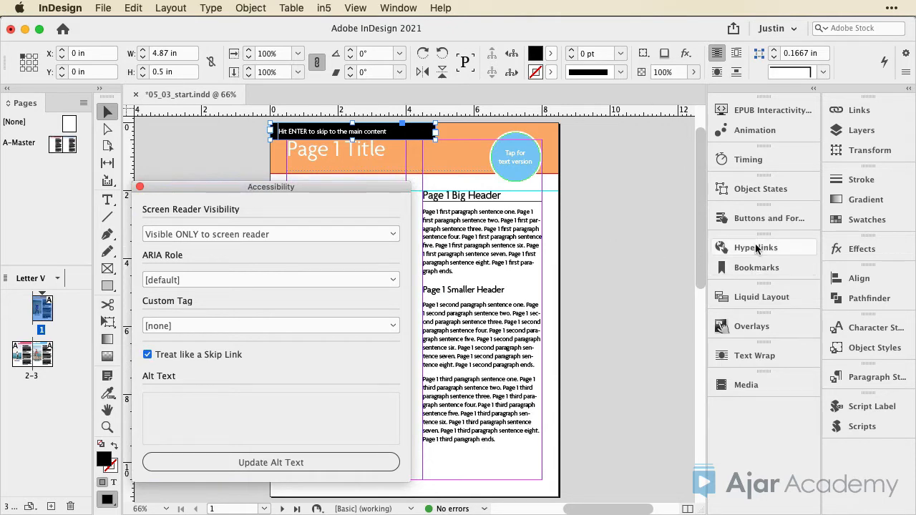
left_click(764, 218)
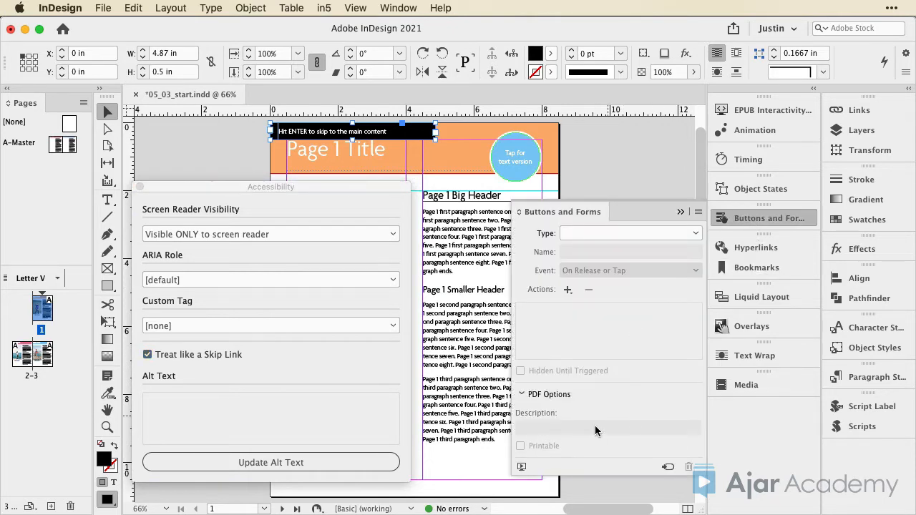
mouse_move(567, 289)
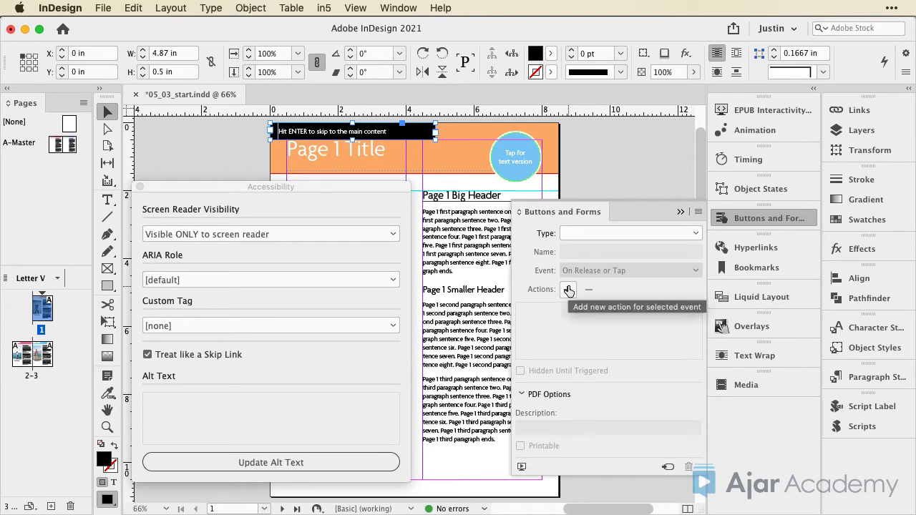
left_click(568, 289)
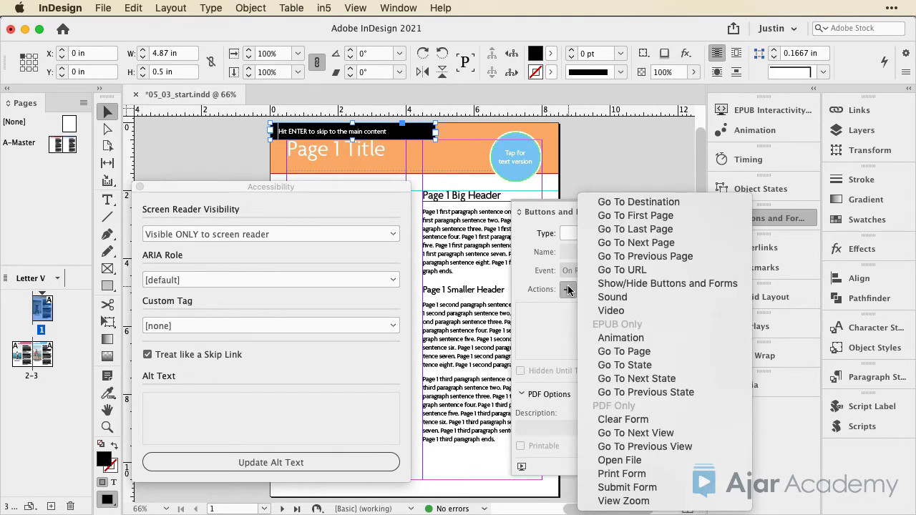
mouse_move(624, 365)
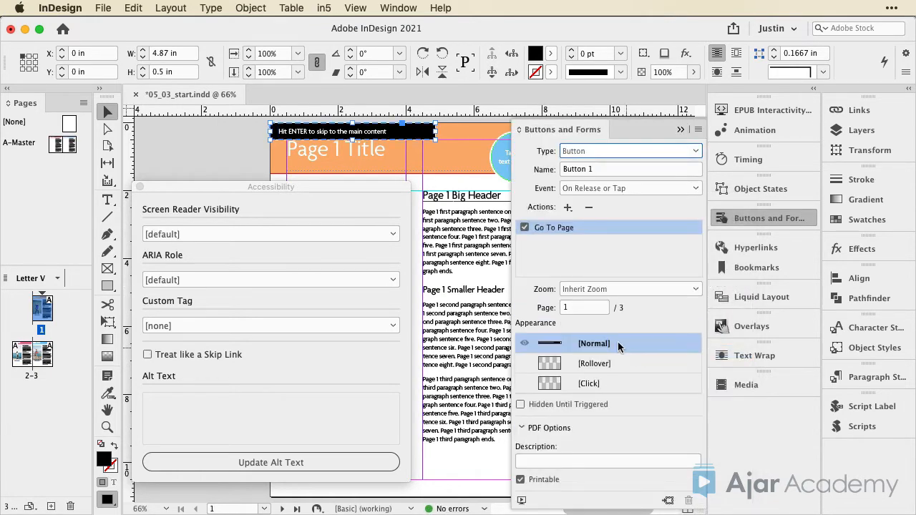
left_click(584, 308)
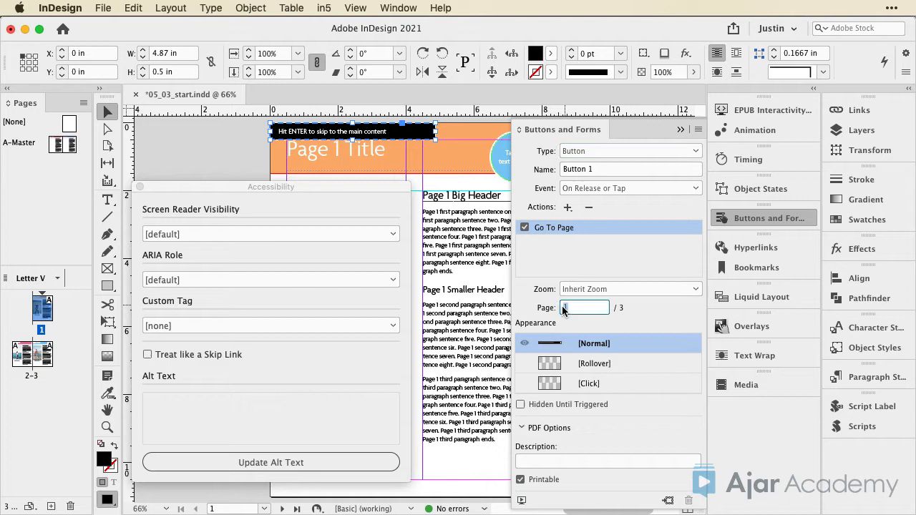
type("2")
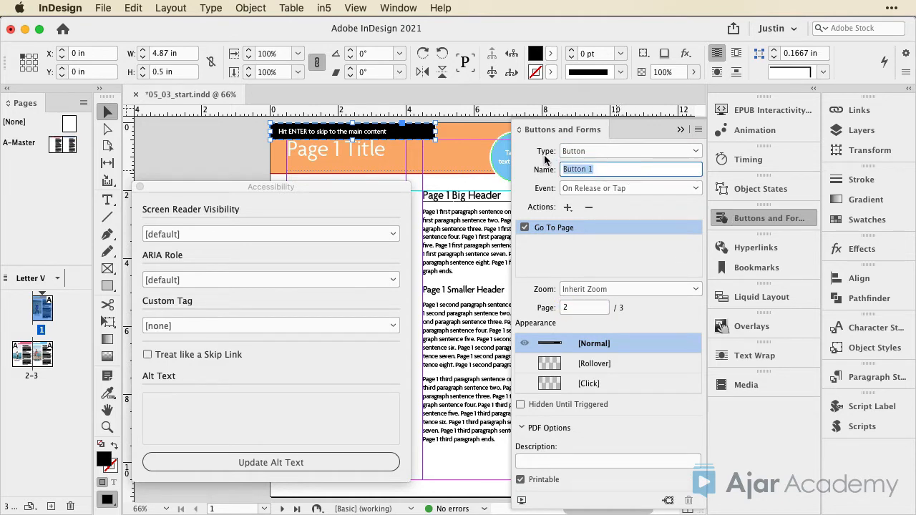
type("skip")
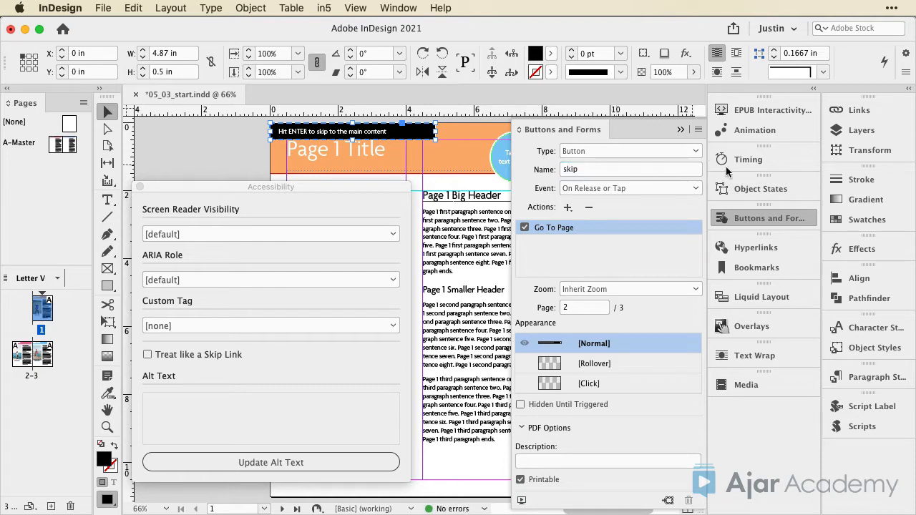
mouse_move(743, 226)
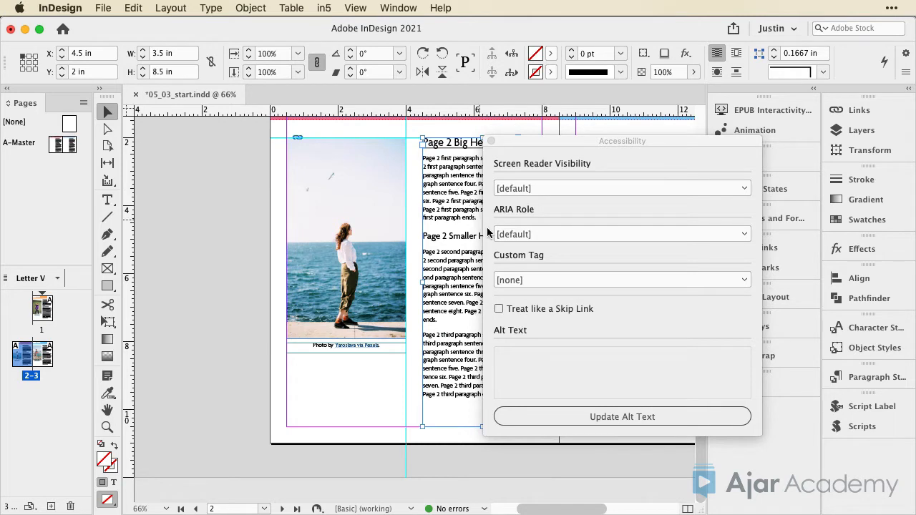
left_click(621, 279)
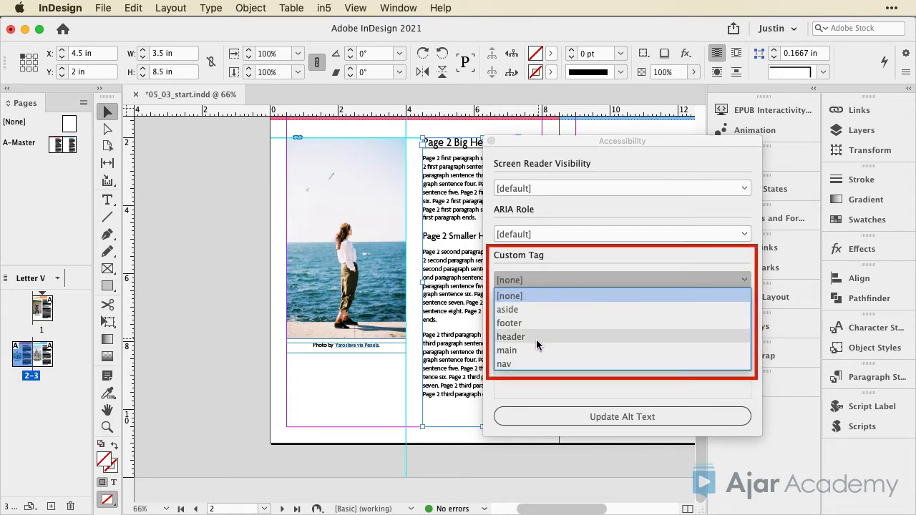
left_click(507, 349)
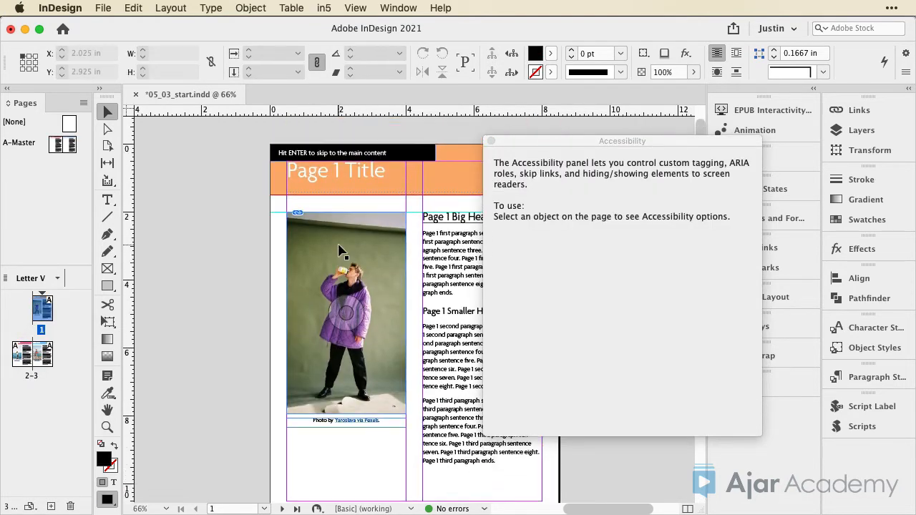
Select the skip button and reopen its Screen Reader Visibility setting in Accessibility.
left_click(332, 152)
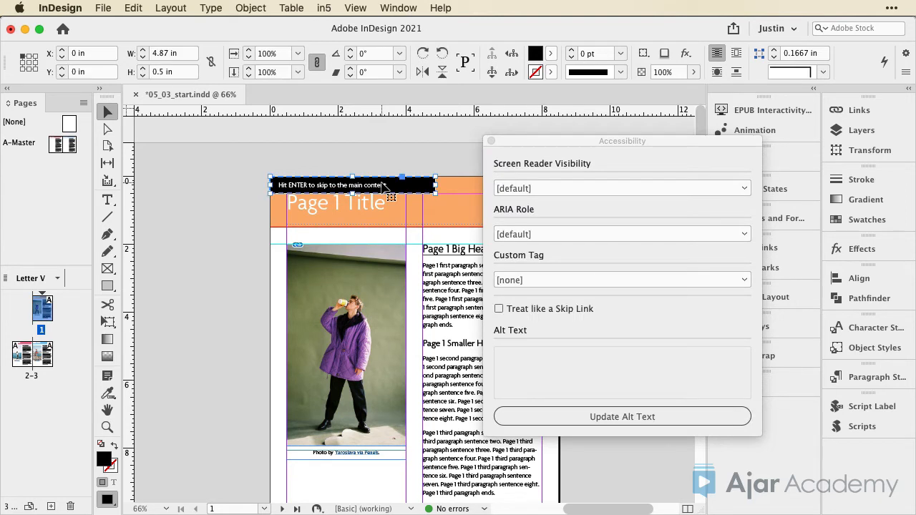
left_click(621, 187)
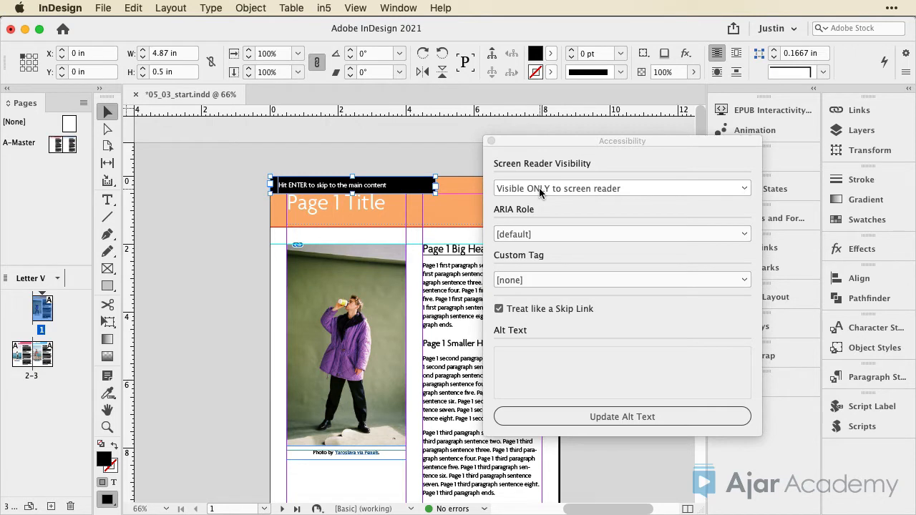
Set the skip button's Screen Reader Visibility back to [default].
left_click(619, 189)
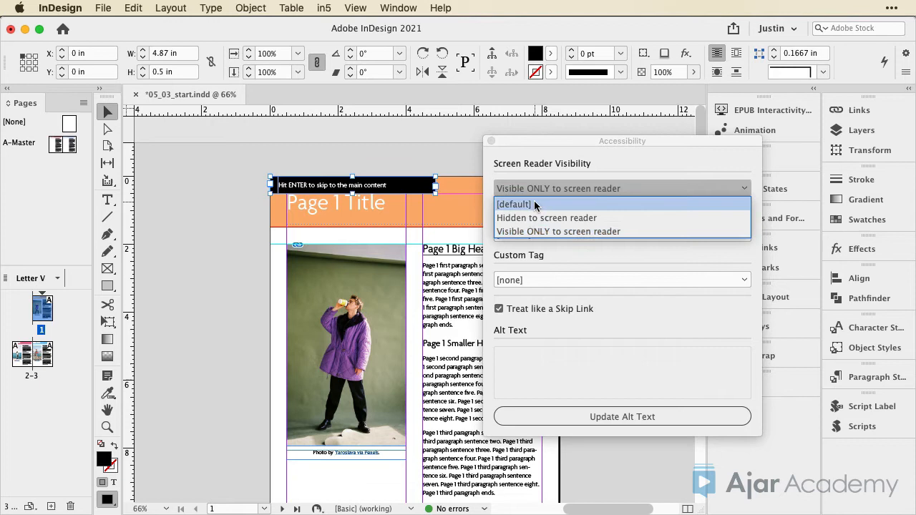
left_click(512, 203)
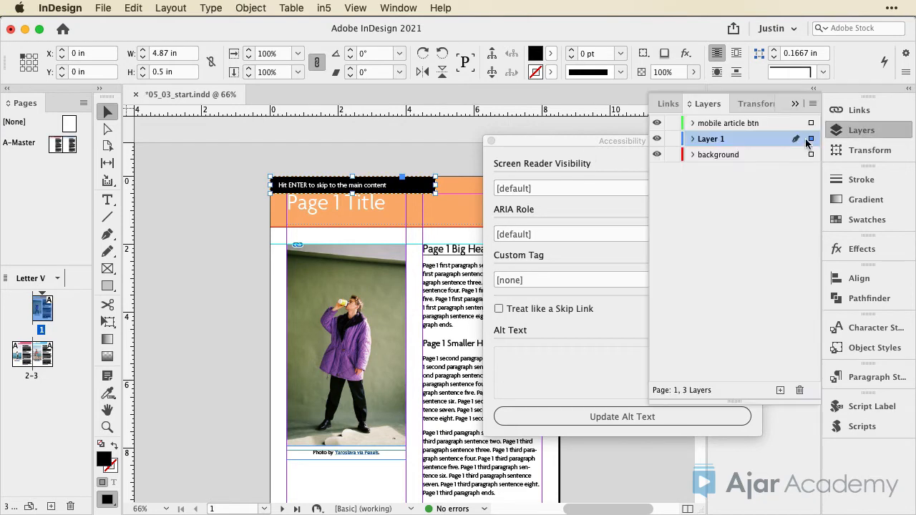
Expand Layer 1 in the Layers panel to inspect the skip button group.
left_click(693, 139)
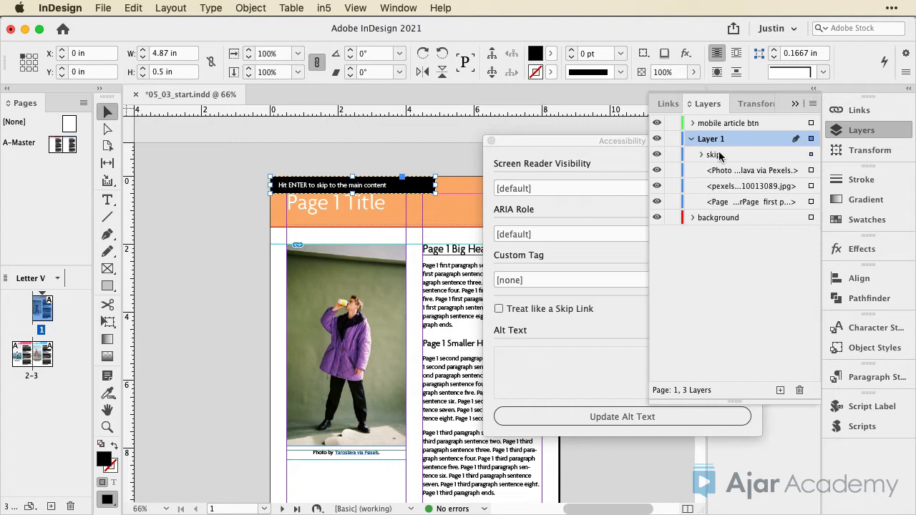
left_click(702, 154)
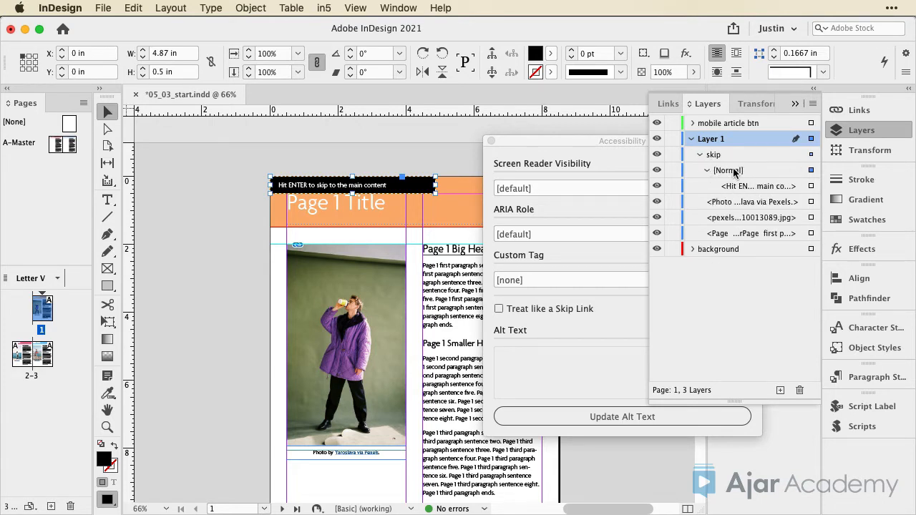
mouse_move(811, 172)
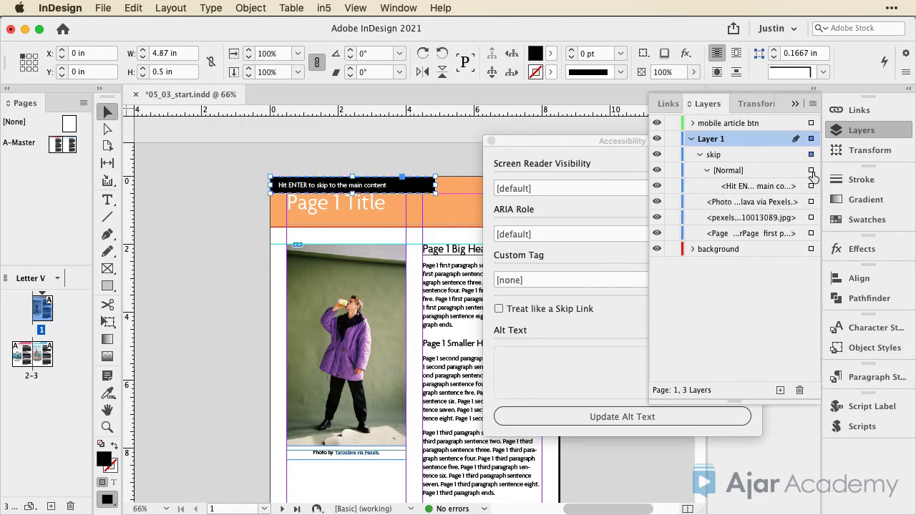
mouse_move(810, 160)
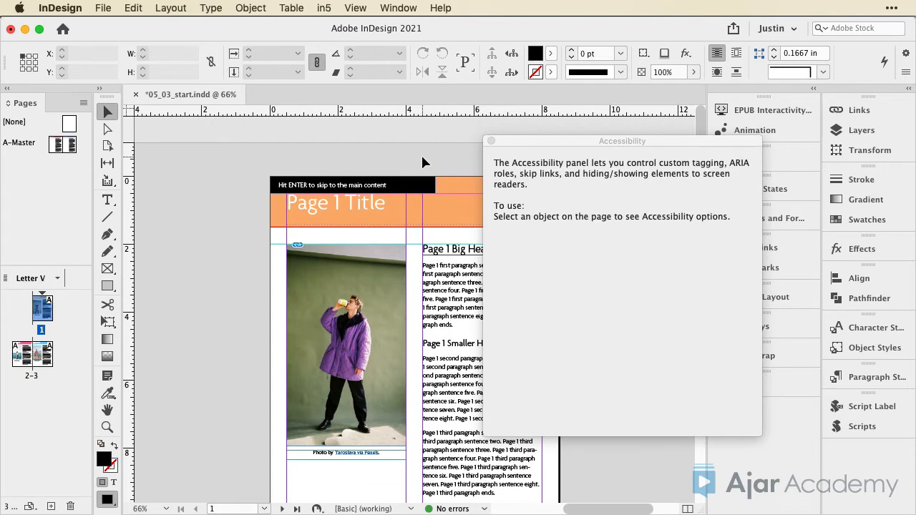
Set the skip button to 'Visible ONLY to screen reader' and tick Treat like a Skip Link.
left_click(352, 184)
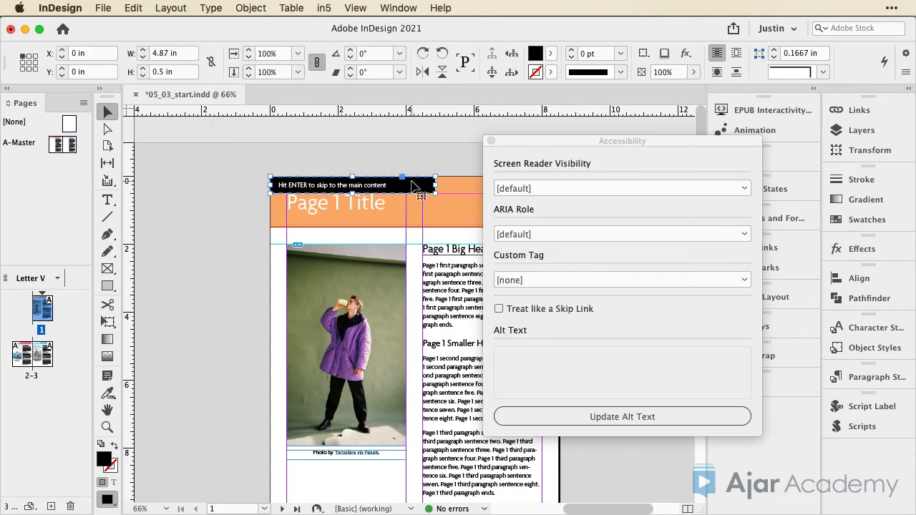
mouse_move(378, 189)
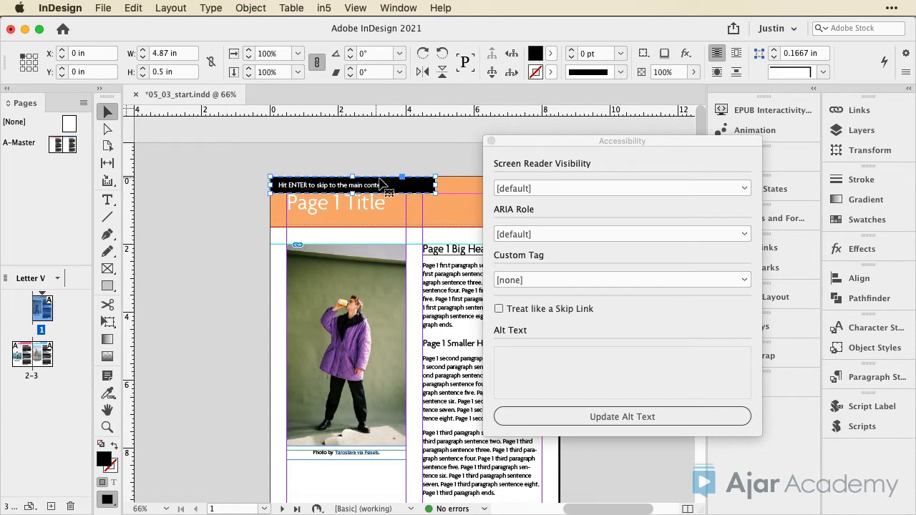
mouse_move(524, 198)
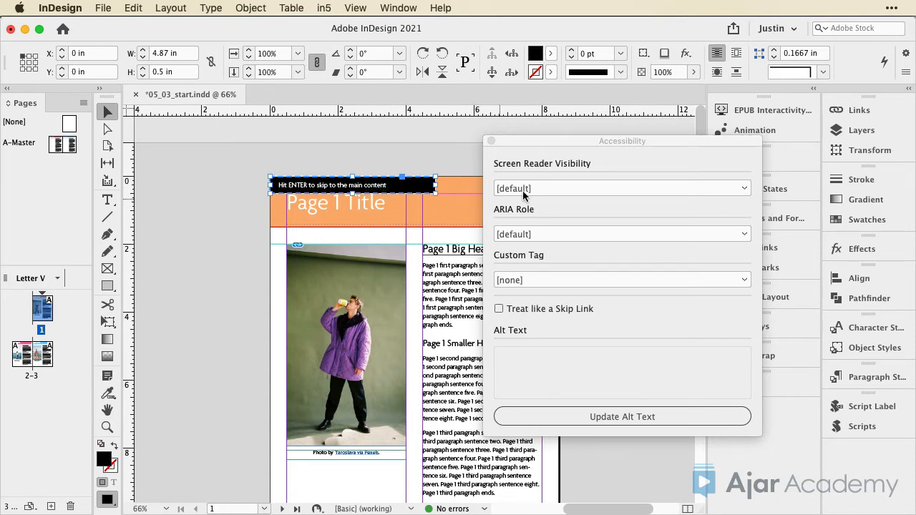
left_click(621, 187)
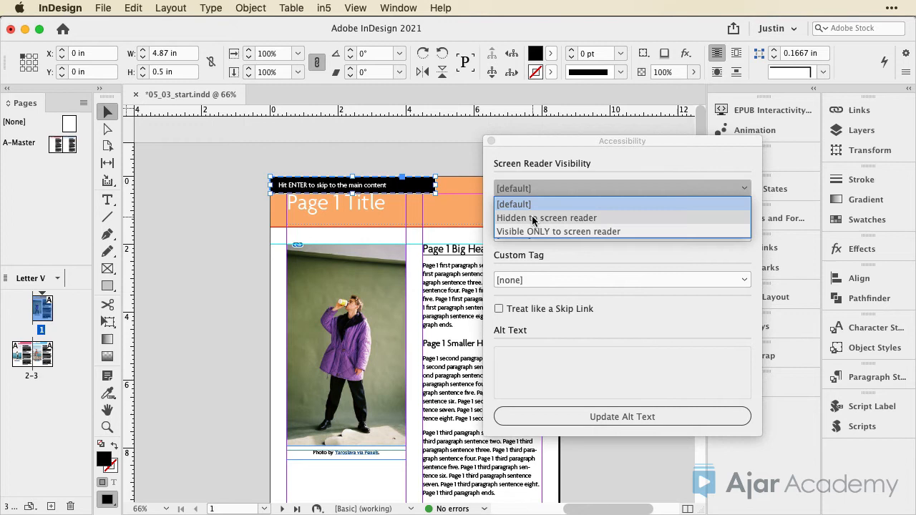
mouse_move(531, 232)
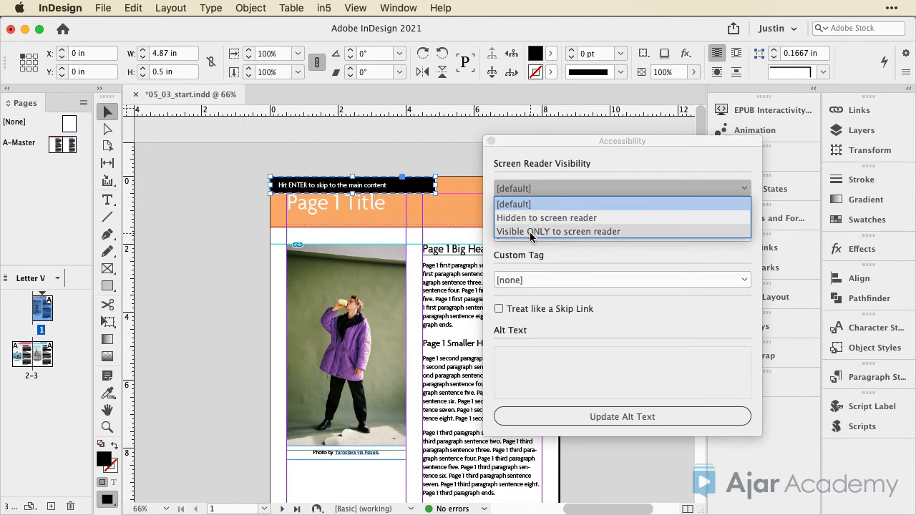
left_click(558, 232)
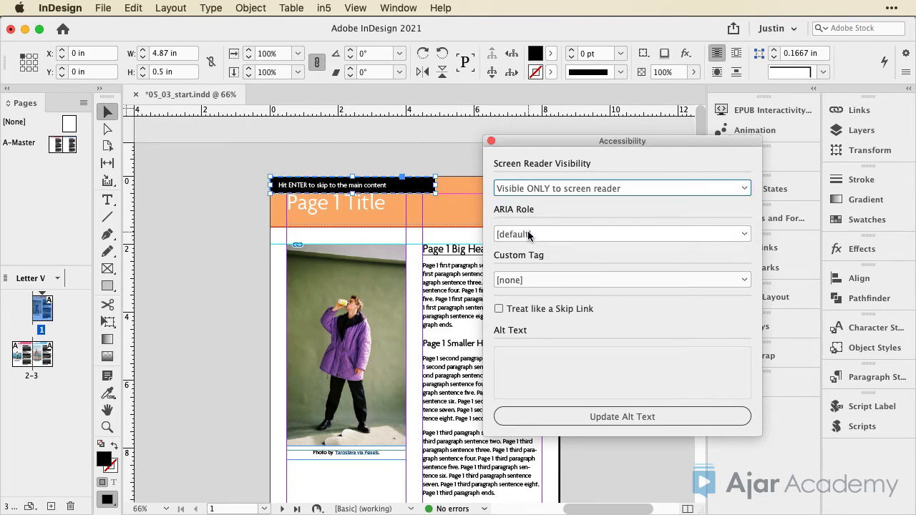
left_click(498, 309)
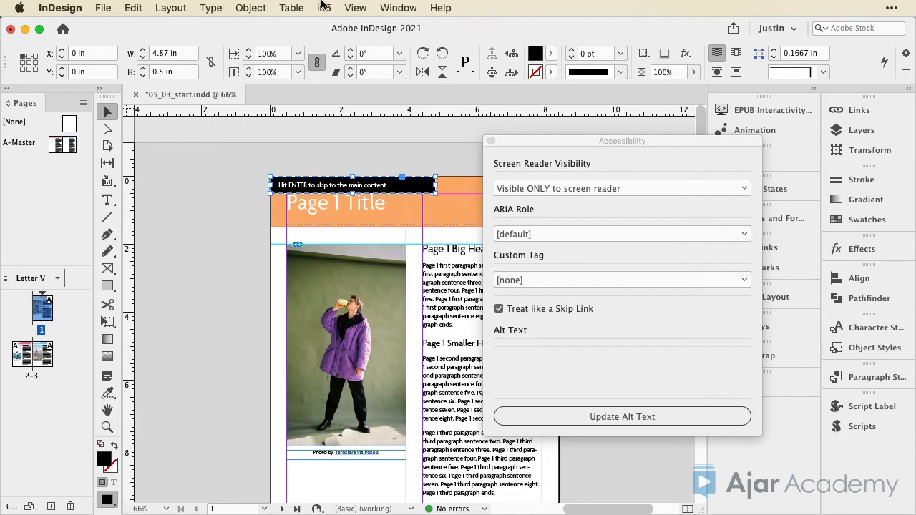
left_click(326, 9)
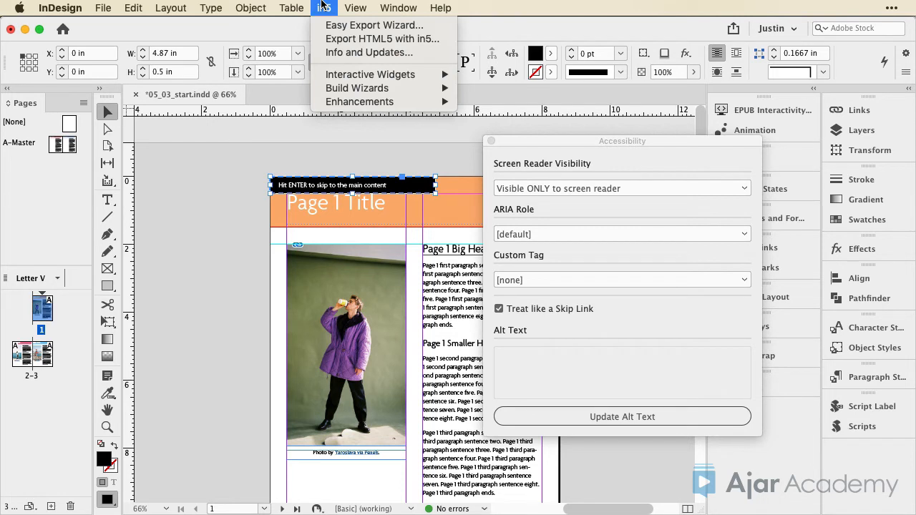
mouse_move(382, 39)
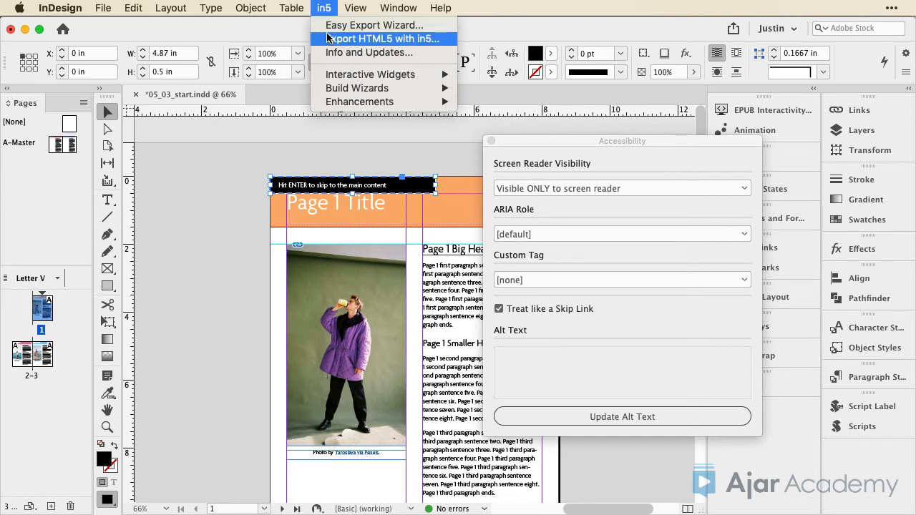
In Export HTML5 with in5 Resources, add focus_highlight.css as a CSS resource.
left_click(382, 39)
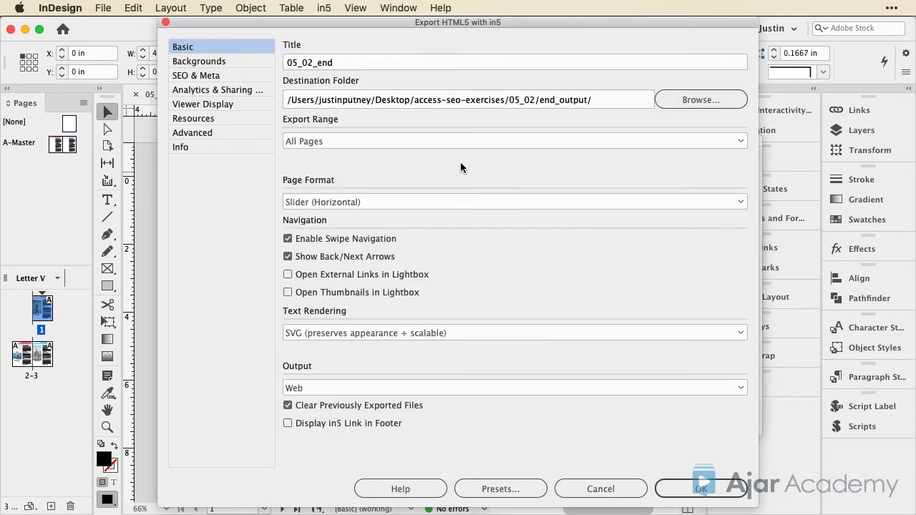
left_click(194, 118)
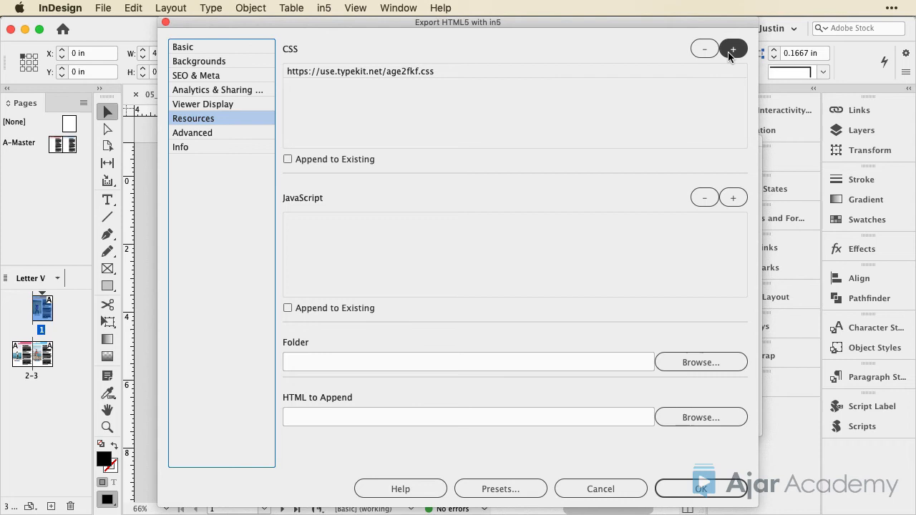
left_click(733, 48)
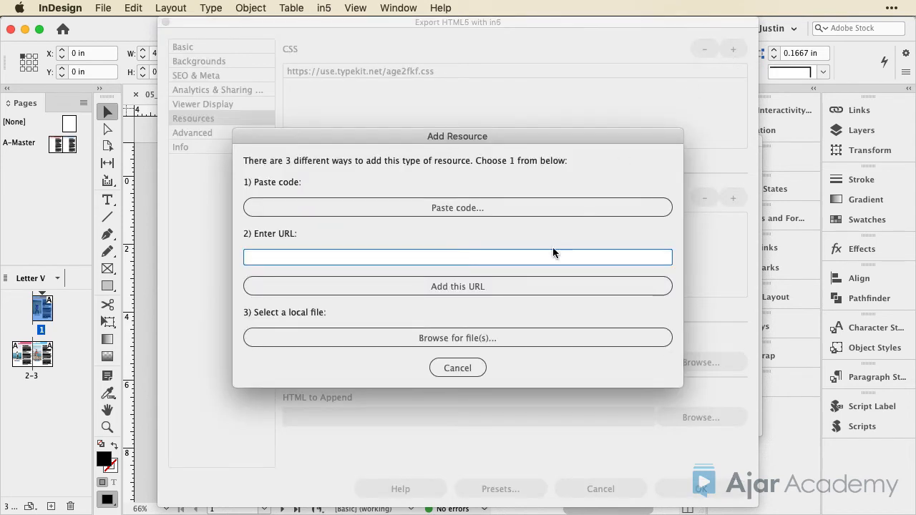
mouse_move(458, 338)
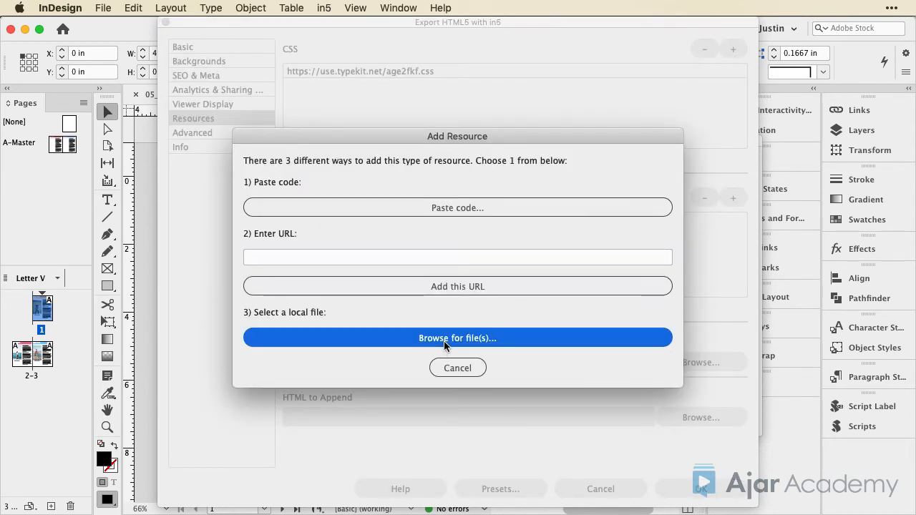
left_click(458, 338)
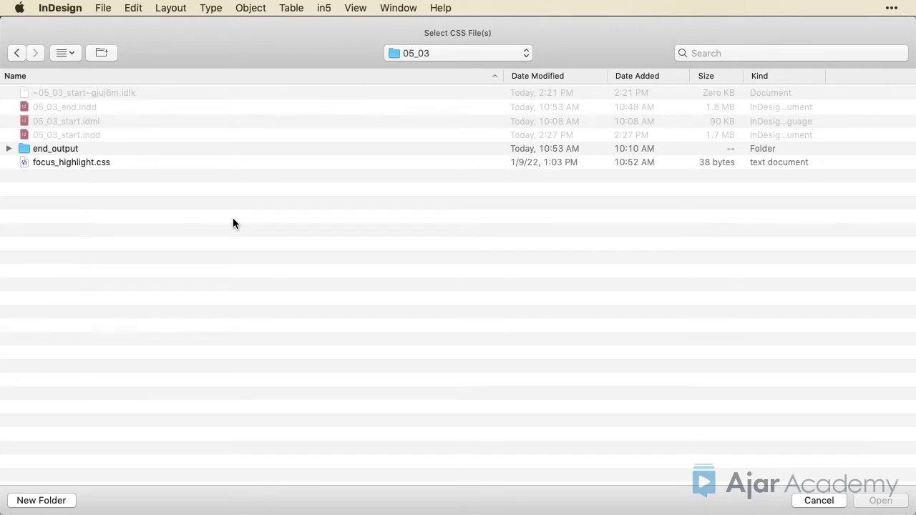
mouse_move(231, 224)
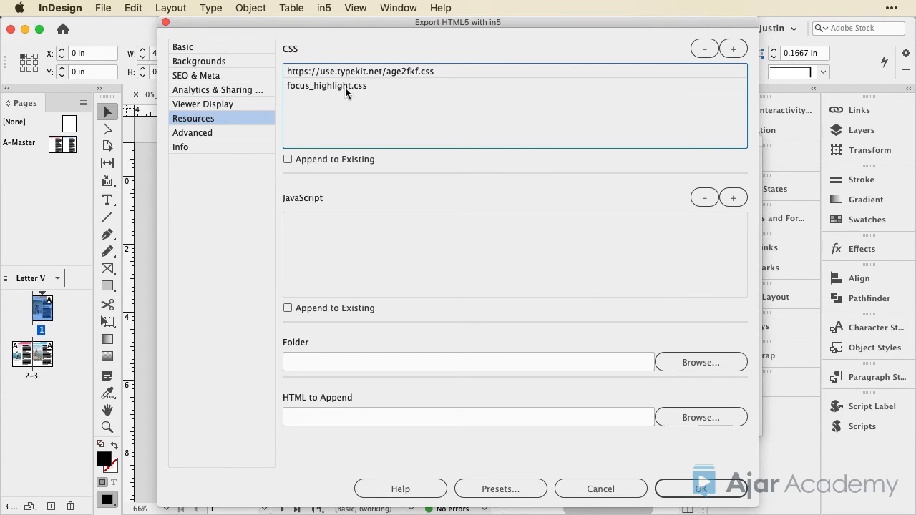
mouse_move(327, 86)
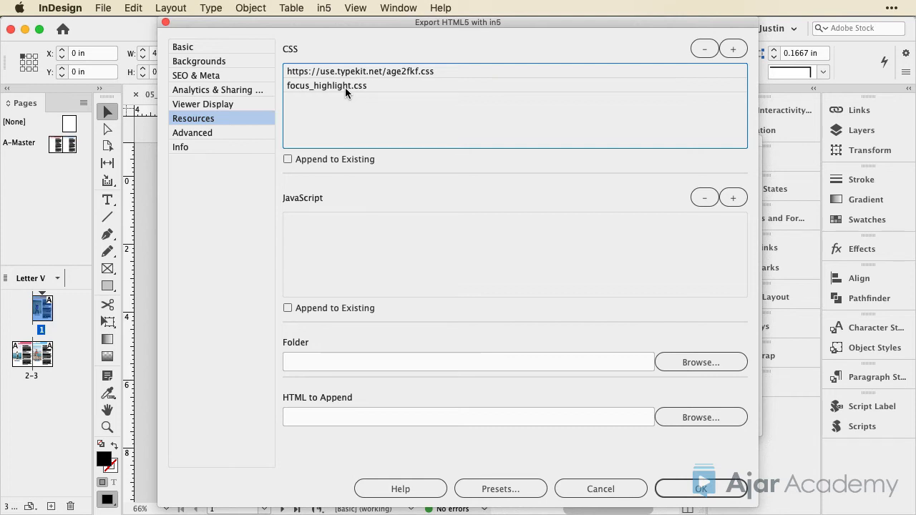
left_click(326, 86)
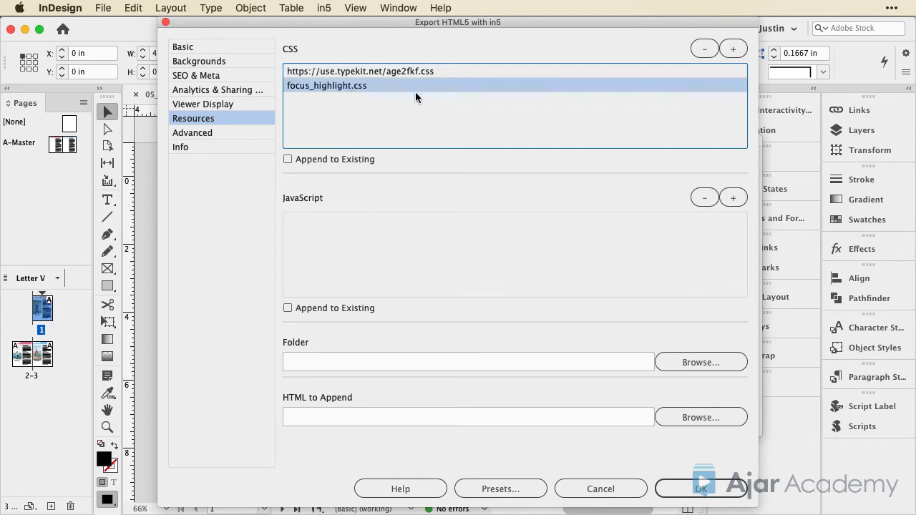
mouse_move(704, 49)
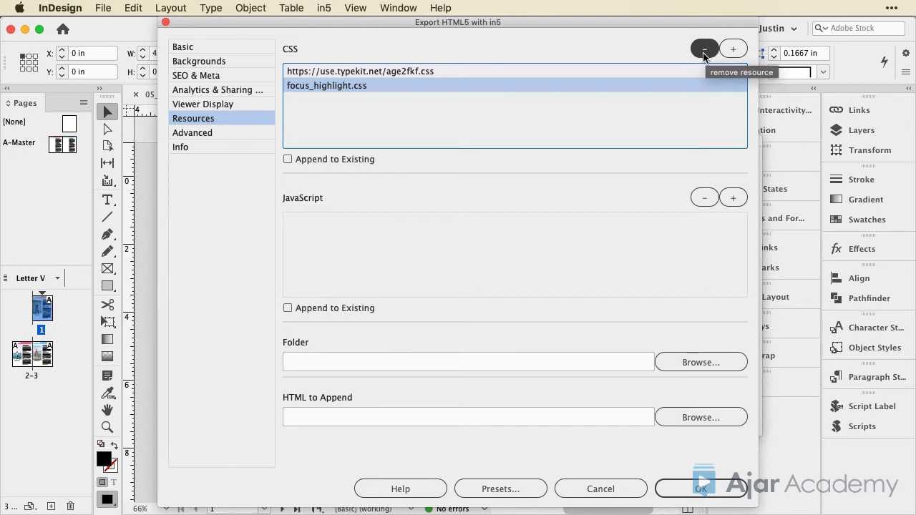
mouse_move(619, 152)
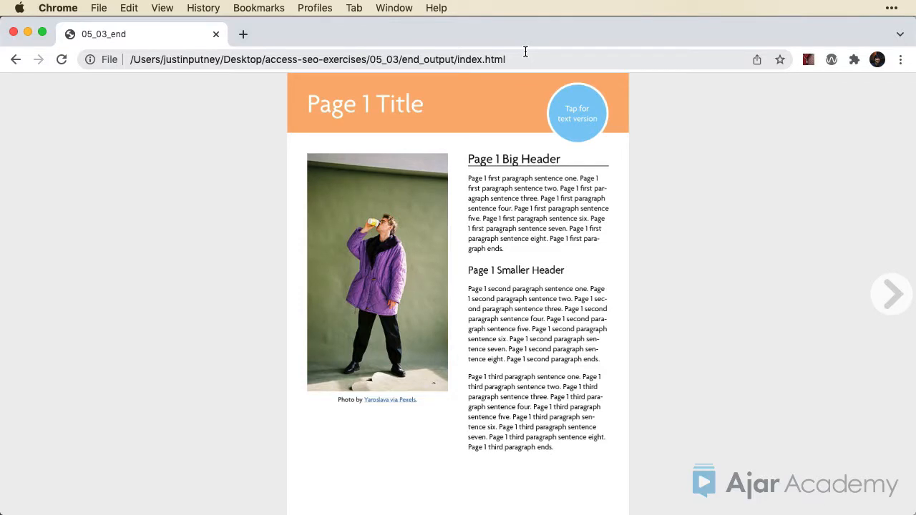
In Chrome, focus the exported page, go to page 2 and back to page 1.
left_click(318, 60)
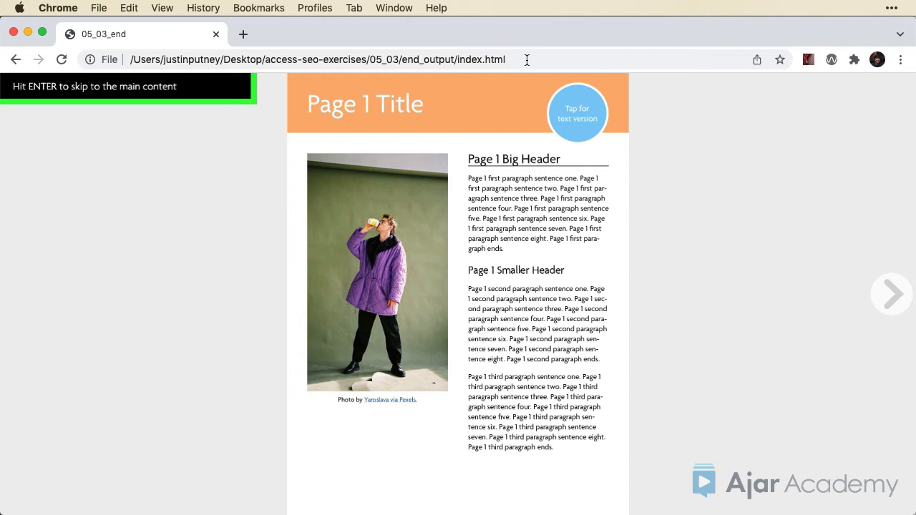
left_click(890, 293)
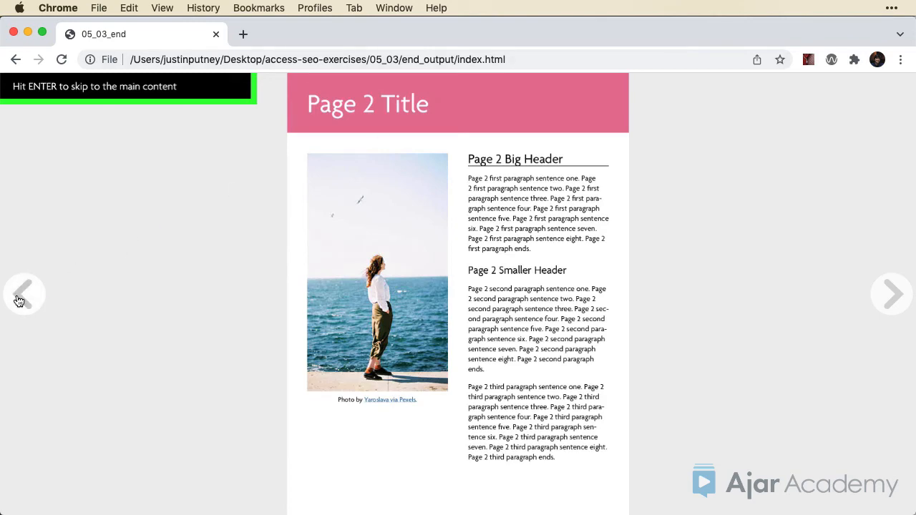
left_click(23, 295)
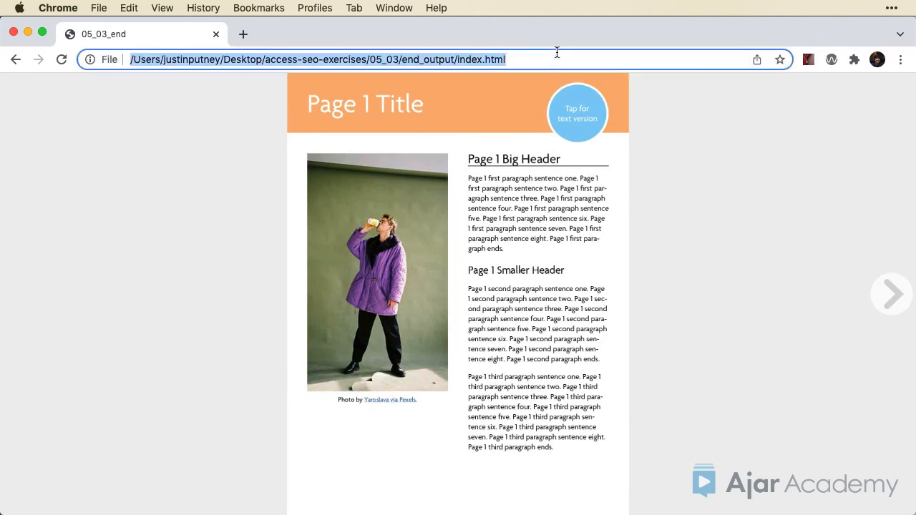
Tab to the 'Tap for text version' button and open the page's text version.
key("Tab")
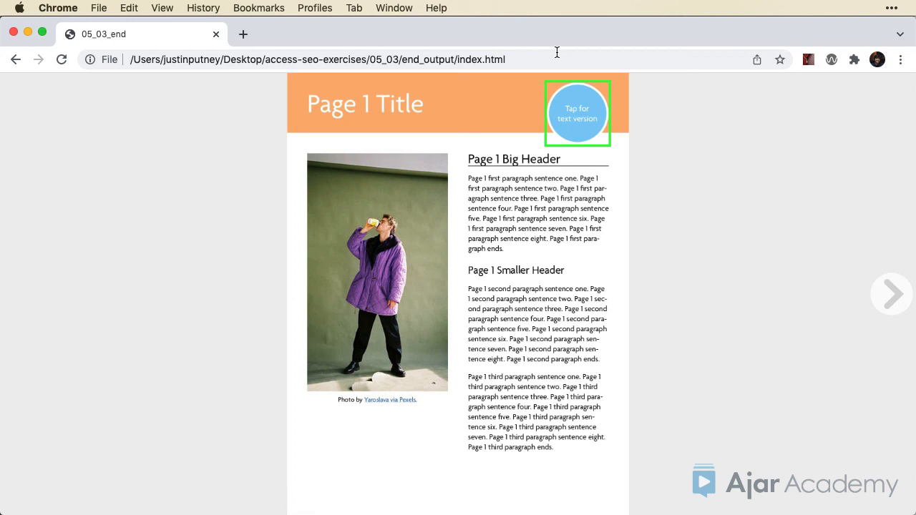
left_click(579, 113)
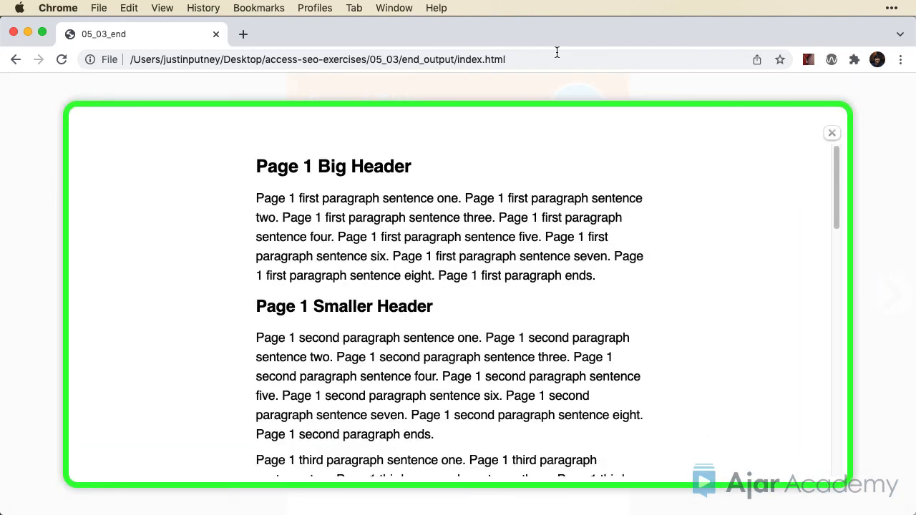